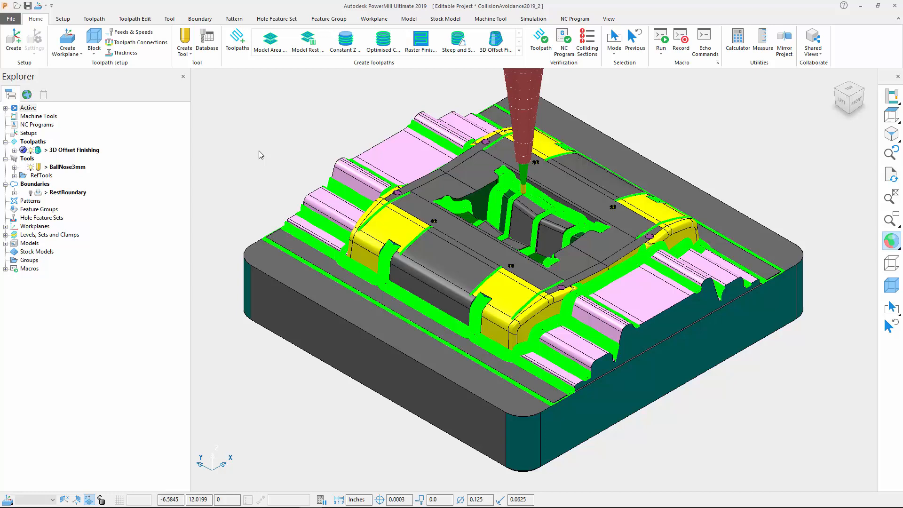
mouse_move(472, 103)
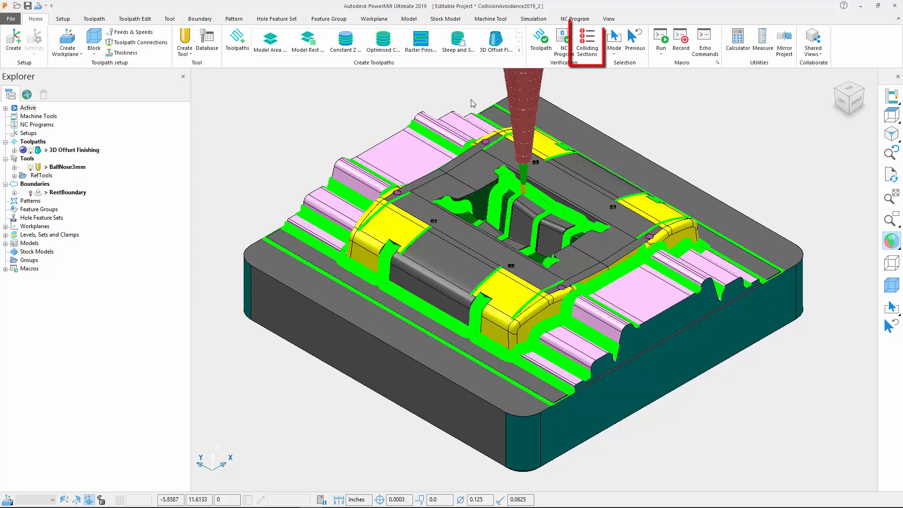
- Switch to the CollisionAvoidance2019_1 project to view its 3D Offset Finishing toolpath with red colliding sections
click(587, 42)
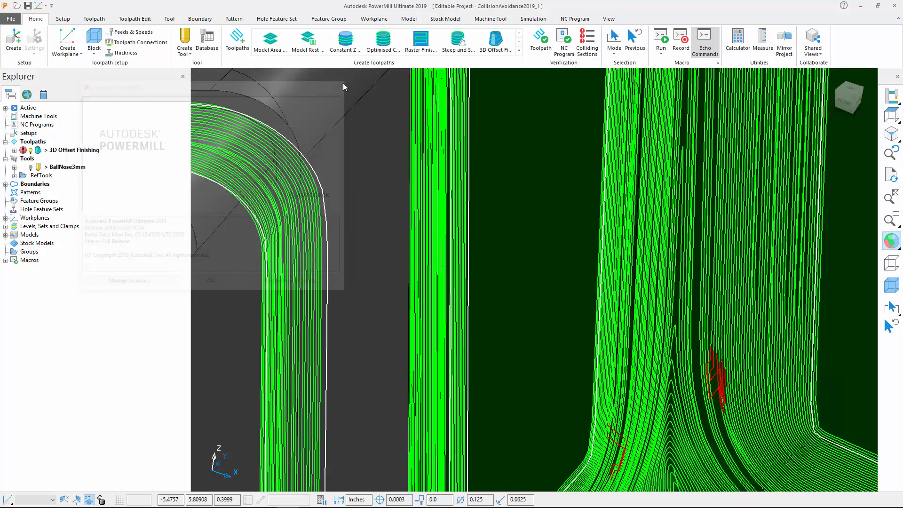
- Open Colliding Sections and review the Cutting Moves list with start, end points and lengths
click(587, 42)
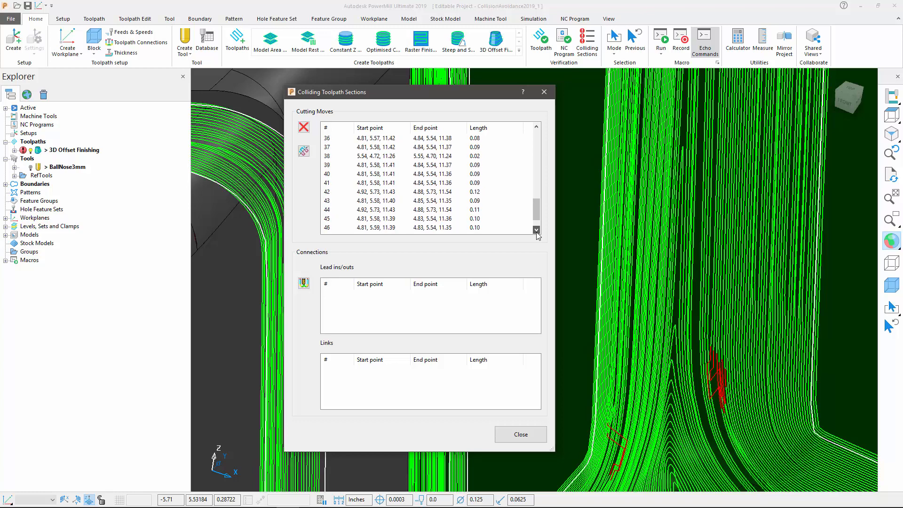
click(520, 434)
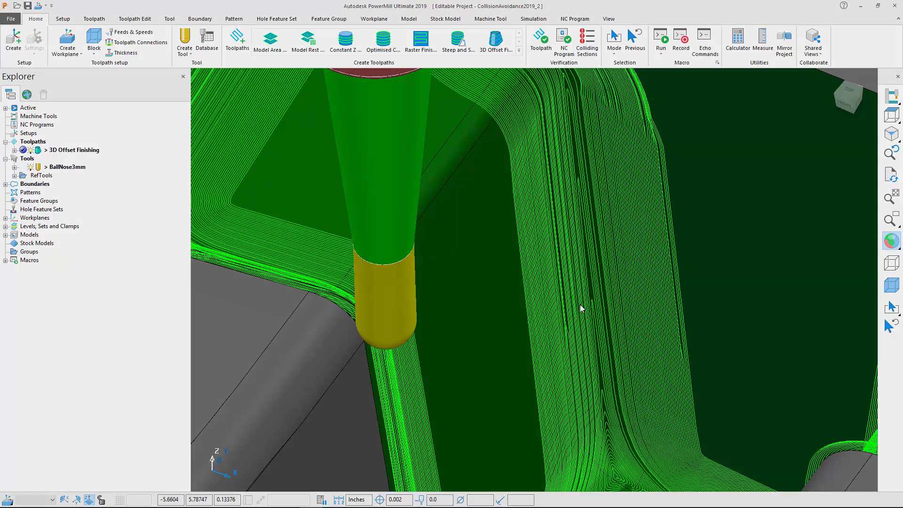
- Open the CollisionAvoidanceC-Axis project with the OldBehaviour and NewBehaviour toolpaths on the machine
click(533, 18)
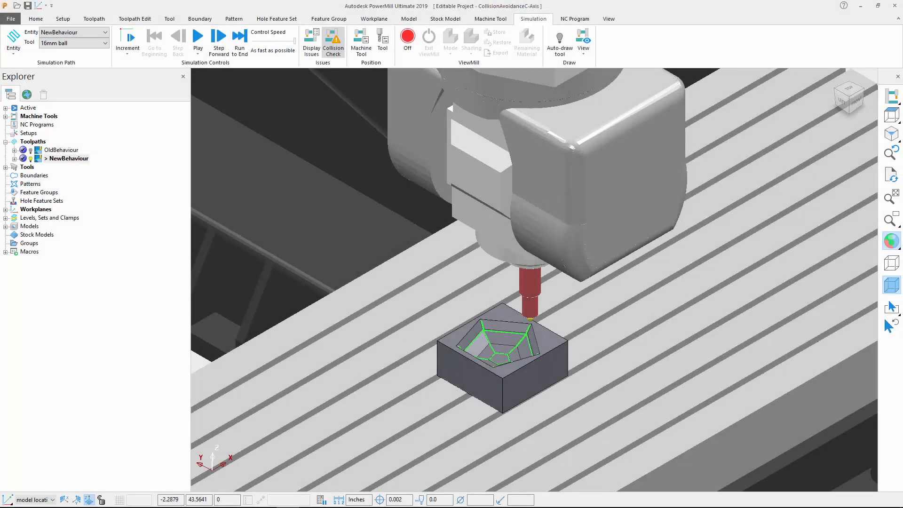